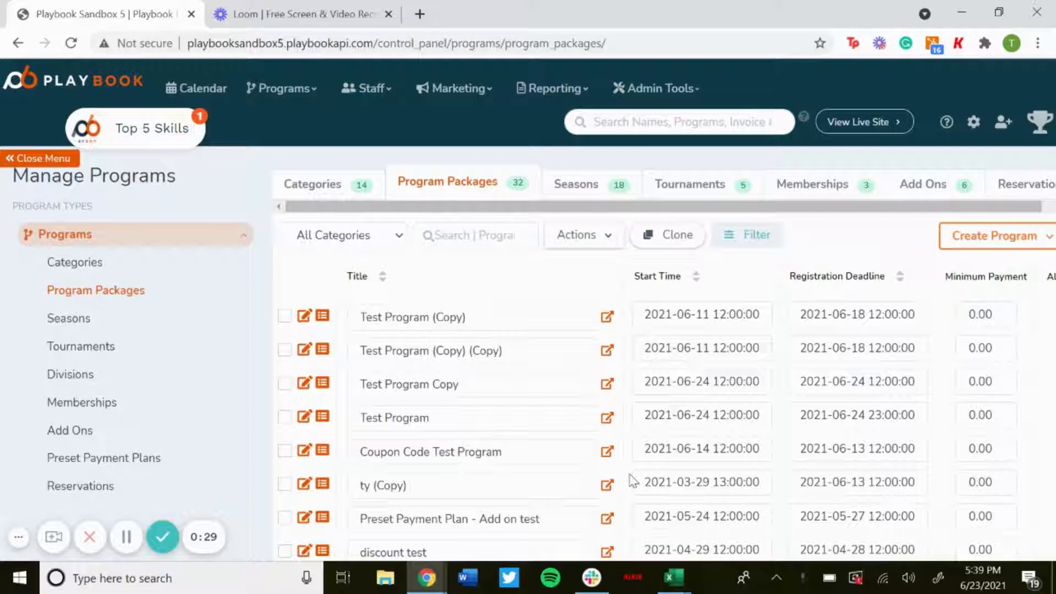
mouse_move(974, 122)
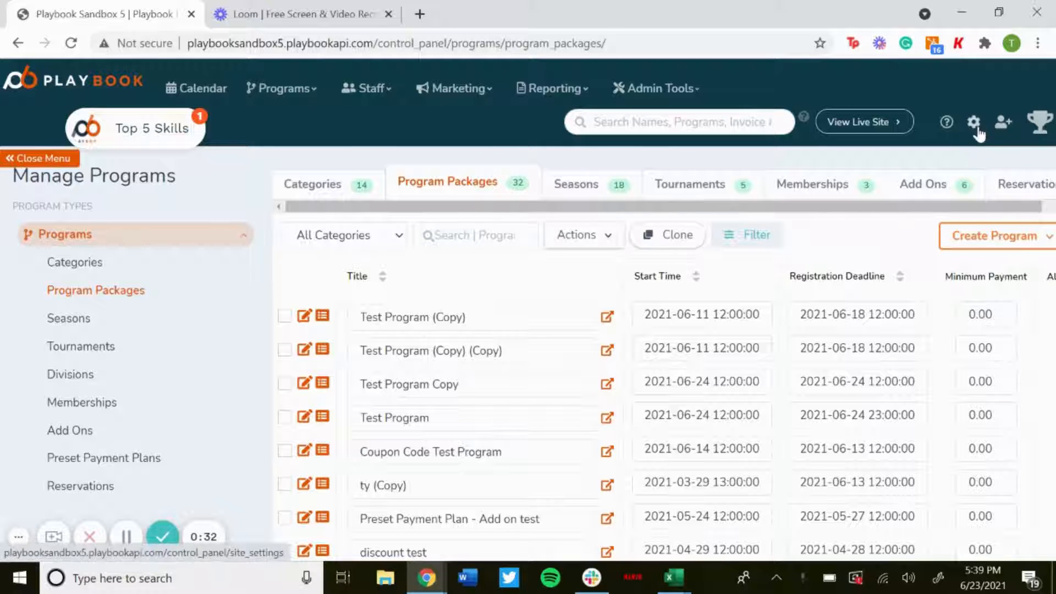
- Open Organization Settings and go to the Locations page
click(974, 123)
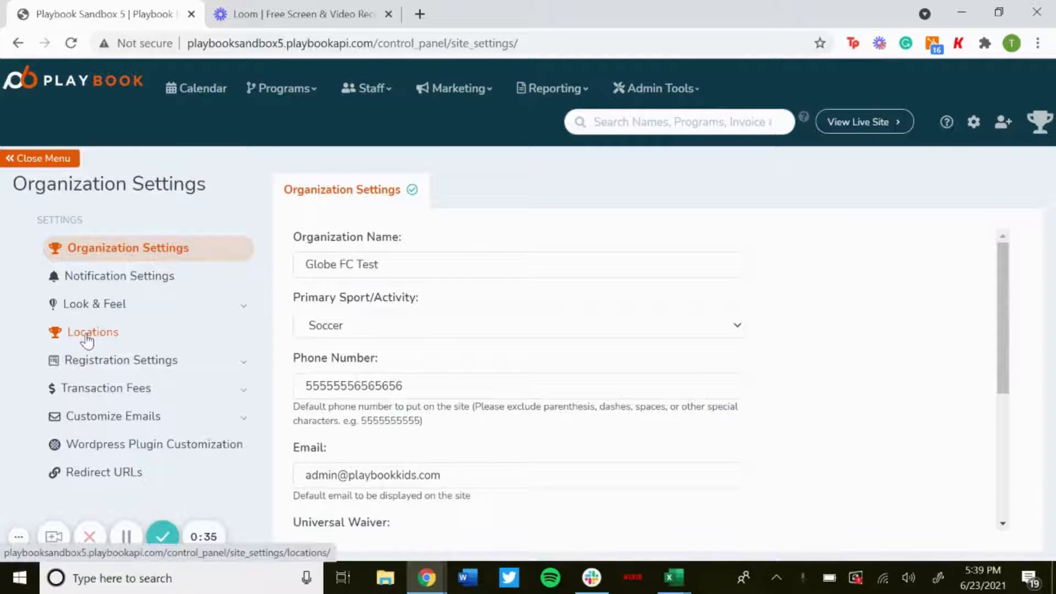
click(92, 332)
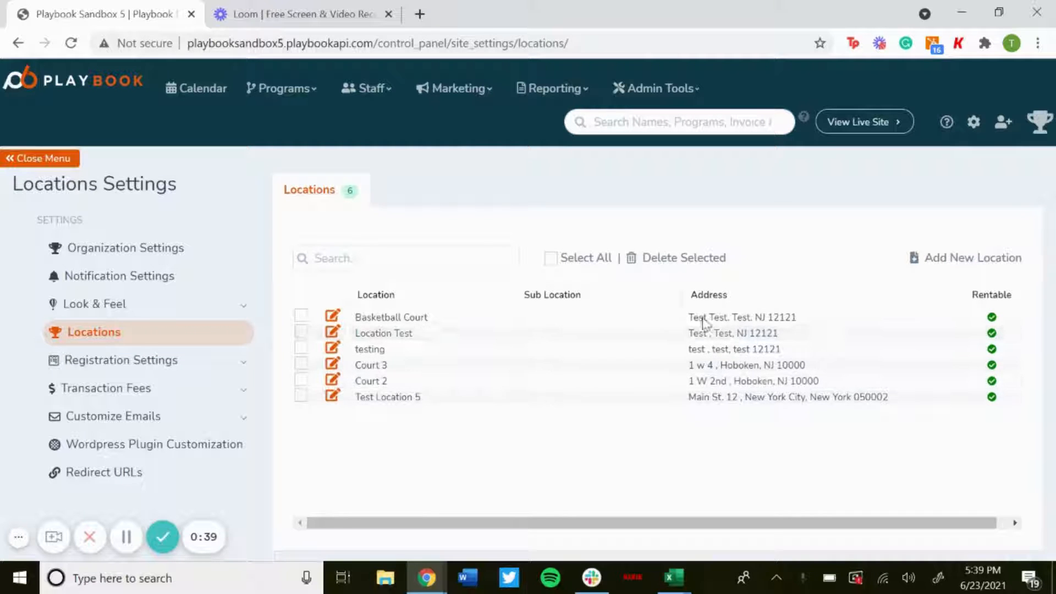
mouse_move(689, 461)
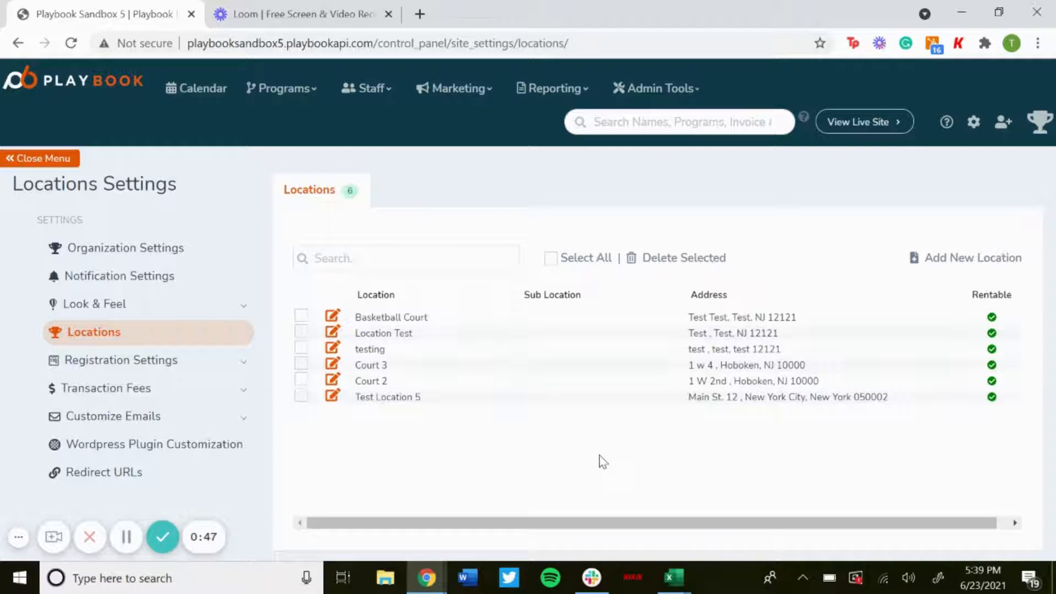
mouse_move(460, 332)
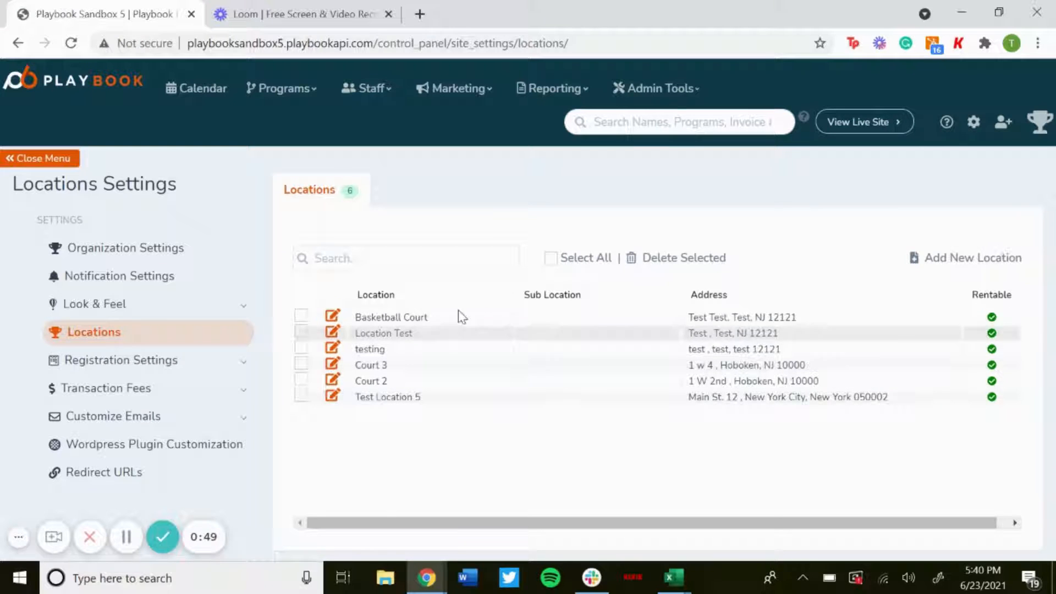
mouse_move(654, 291)
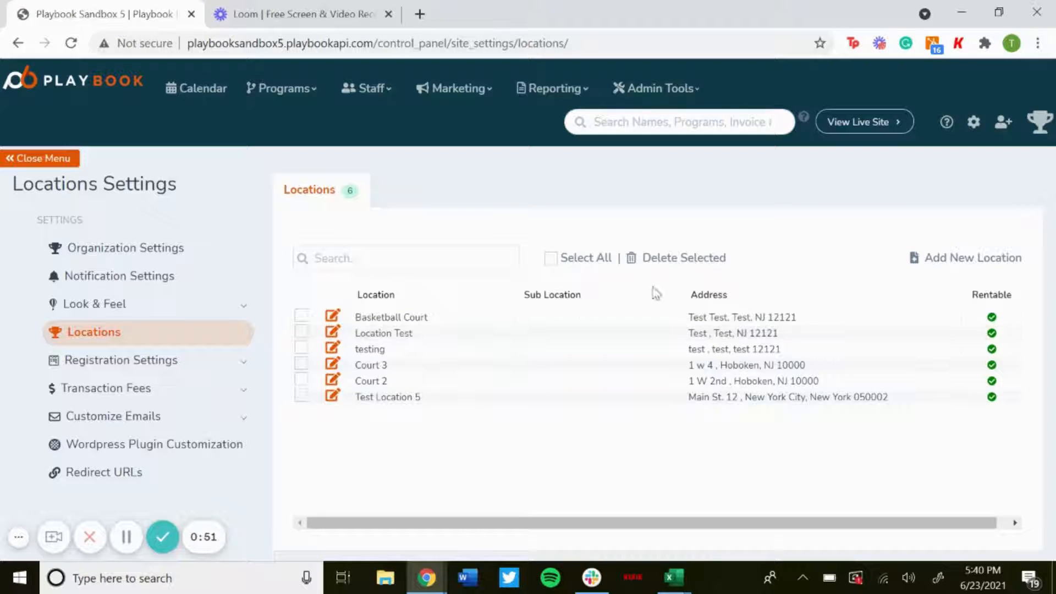
- Bring up a blank Create Location form via Add New Location
click(971, 257)
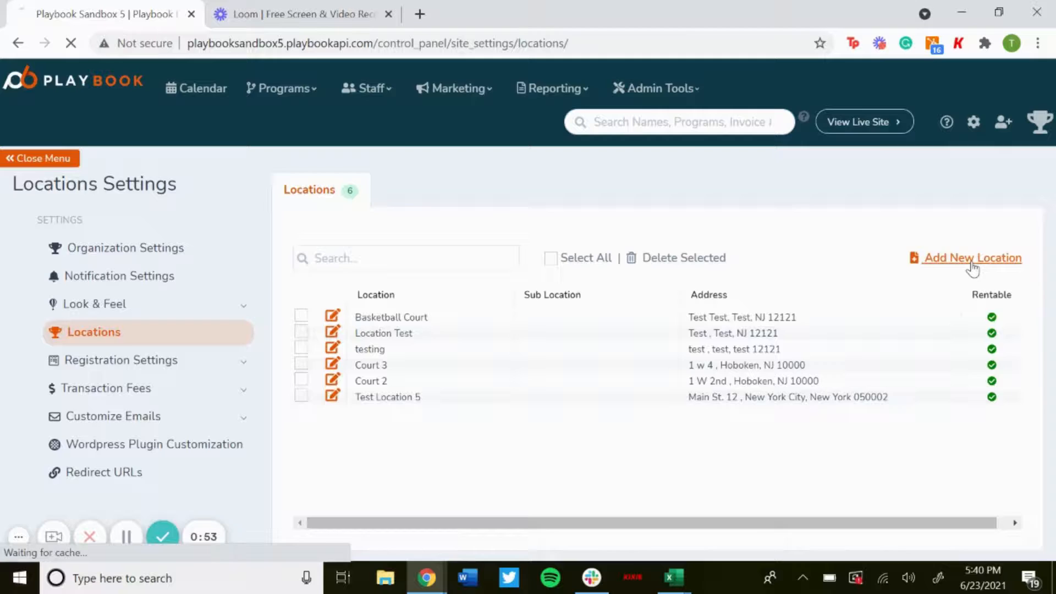
click(972, 258)
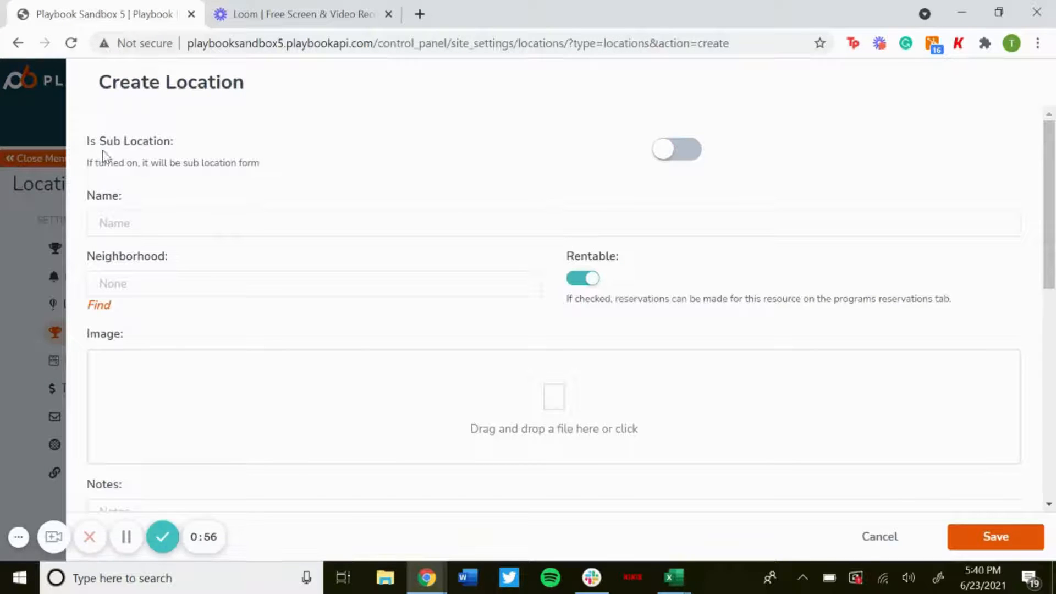
mouse_move(170, 156)
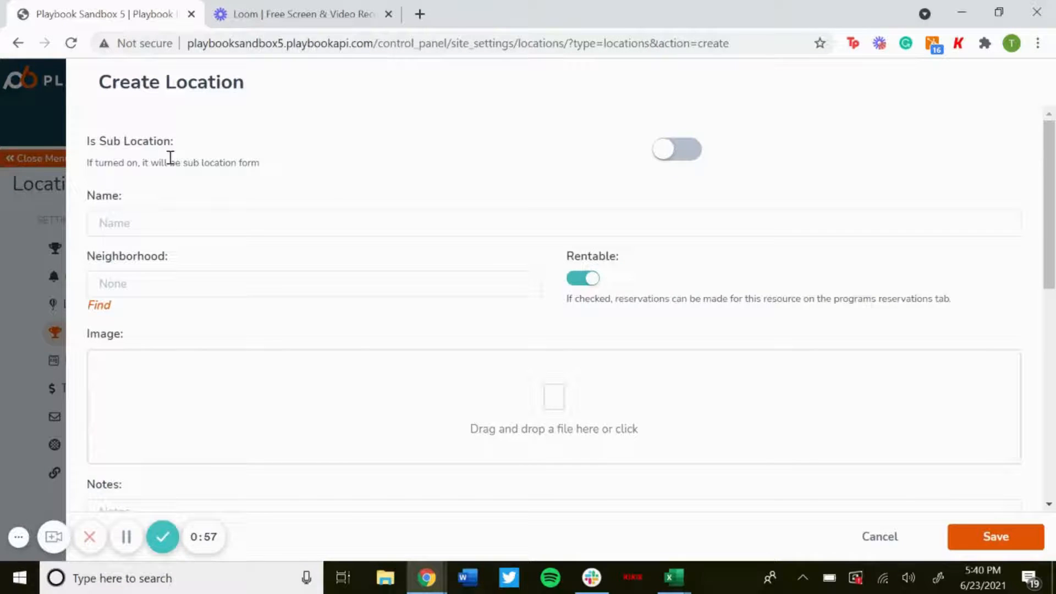
mouse_move(276, 196)
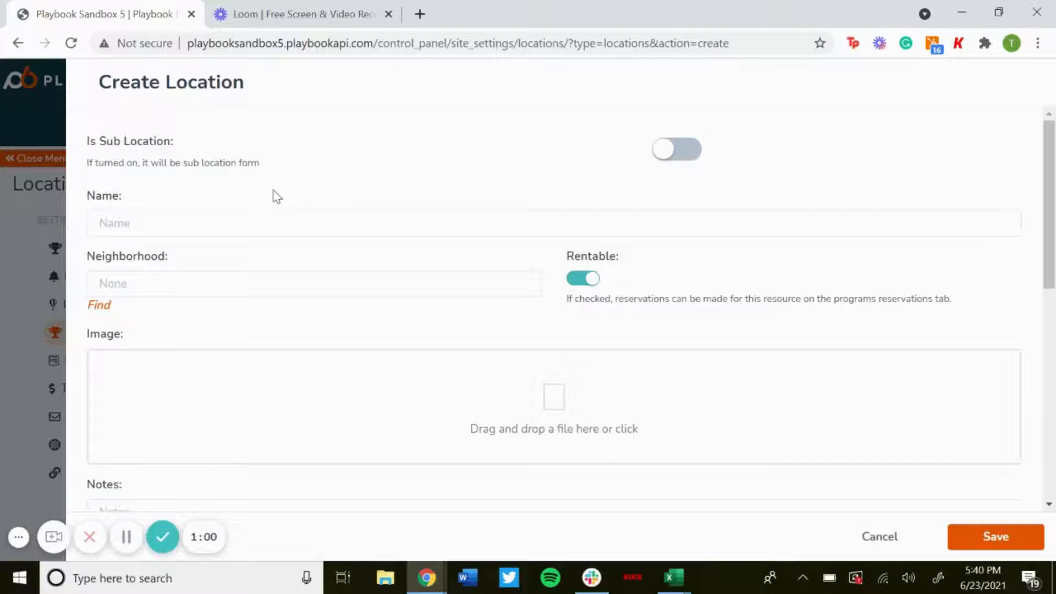
- Switch on Is Sub Location and name the sub location 'Field 1'
click(676, 149)
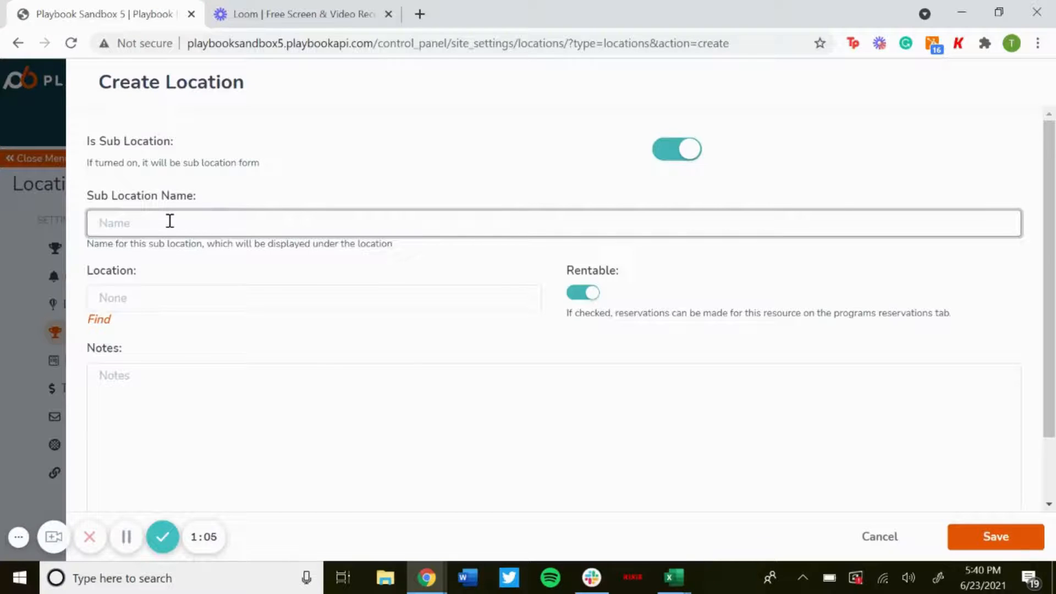
text(Field 1)
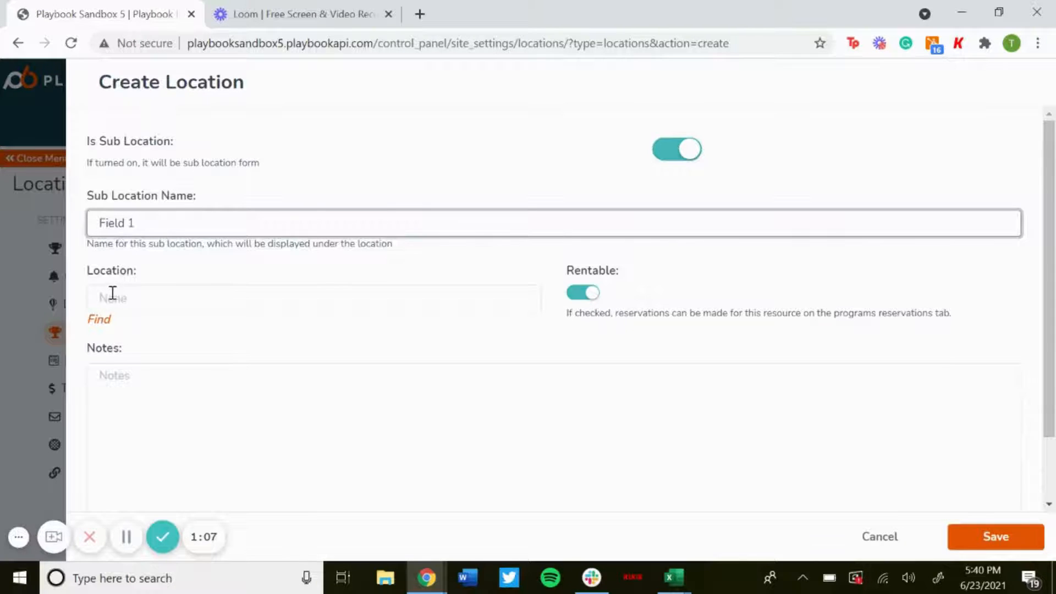
- Look up and attach parent location 598 to Field 1
click(313, 297)
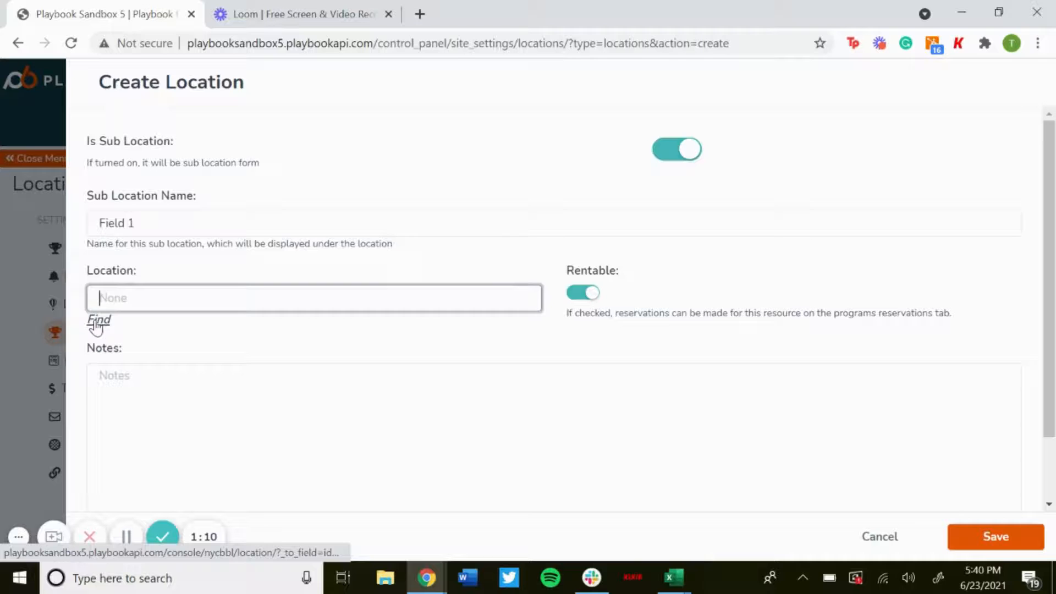
click(99, 319)
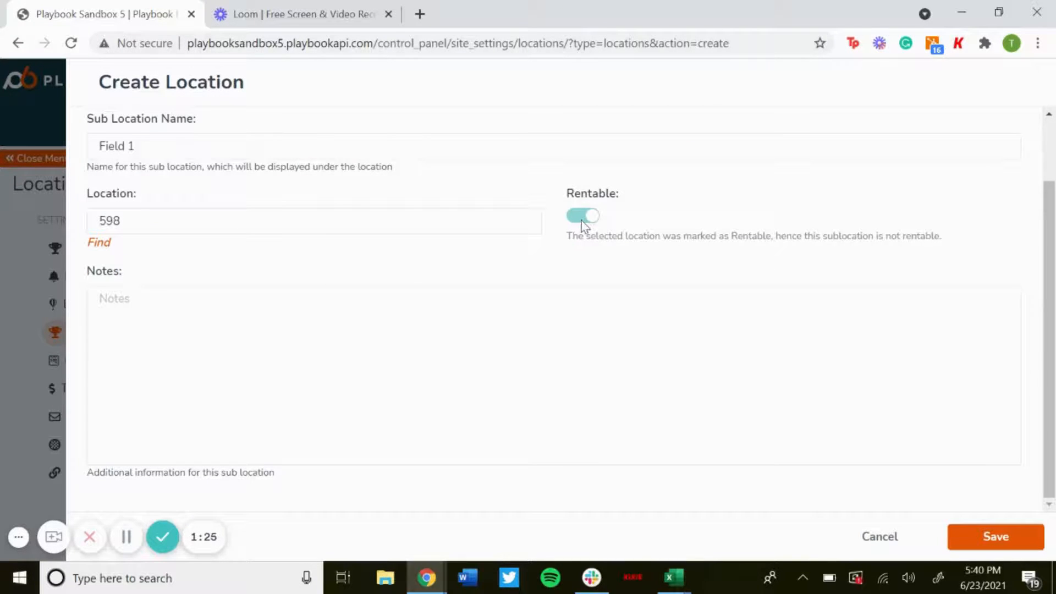
mouse_move(612, 238)
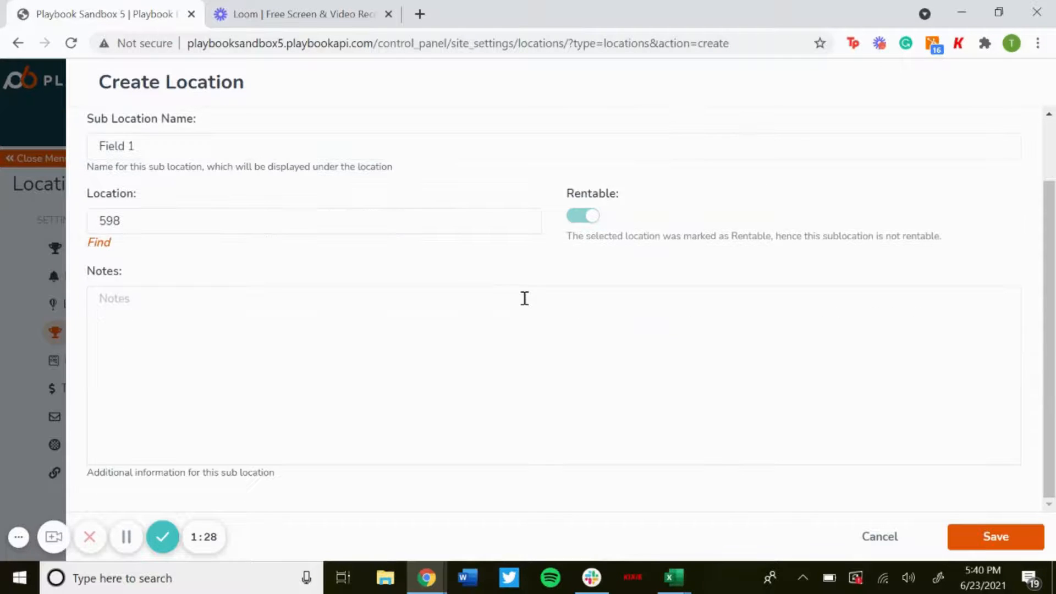
mouse_move(332, 376)
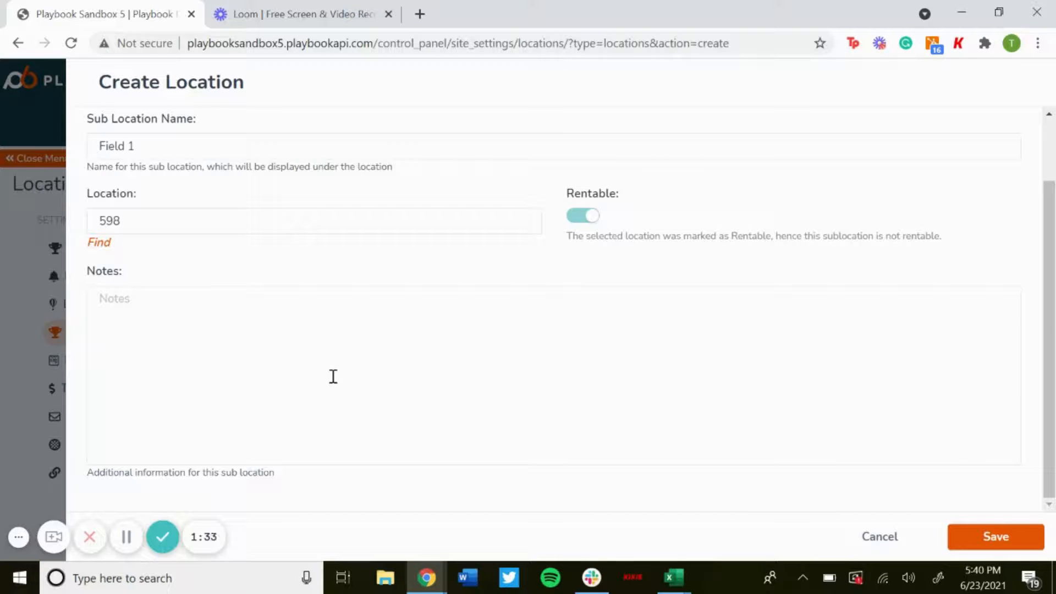
mouse_move(477, 360)
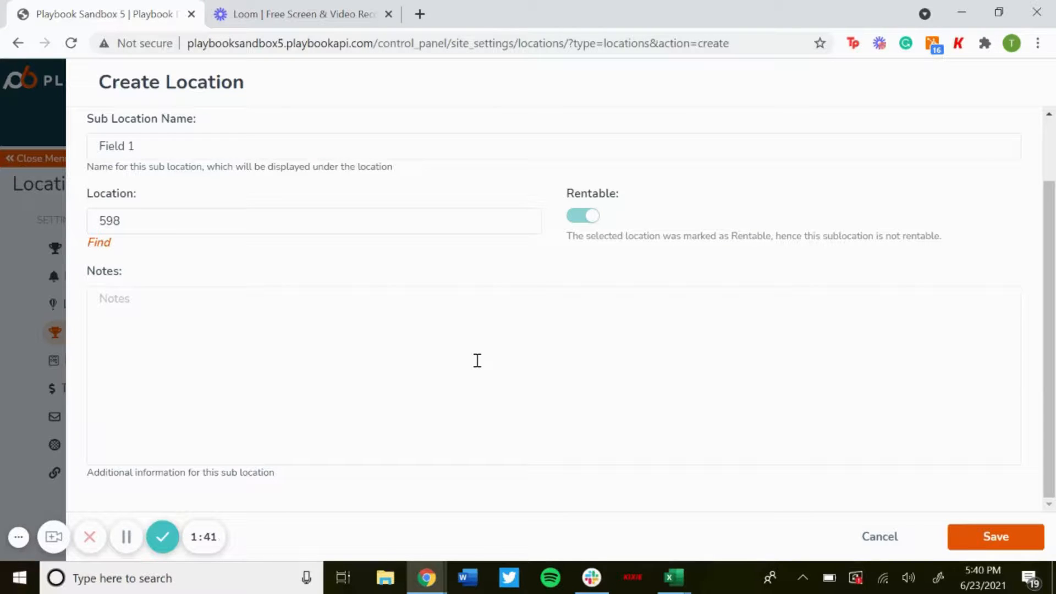
- Save the Field 1 sub location under Location Test
click(995, 537)
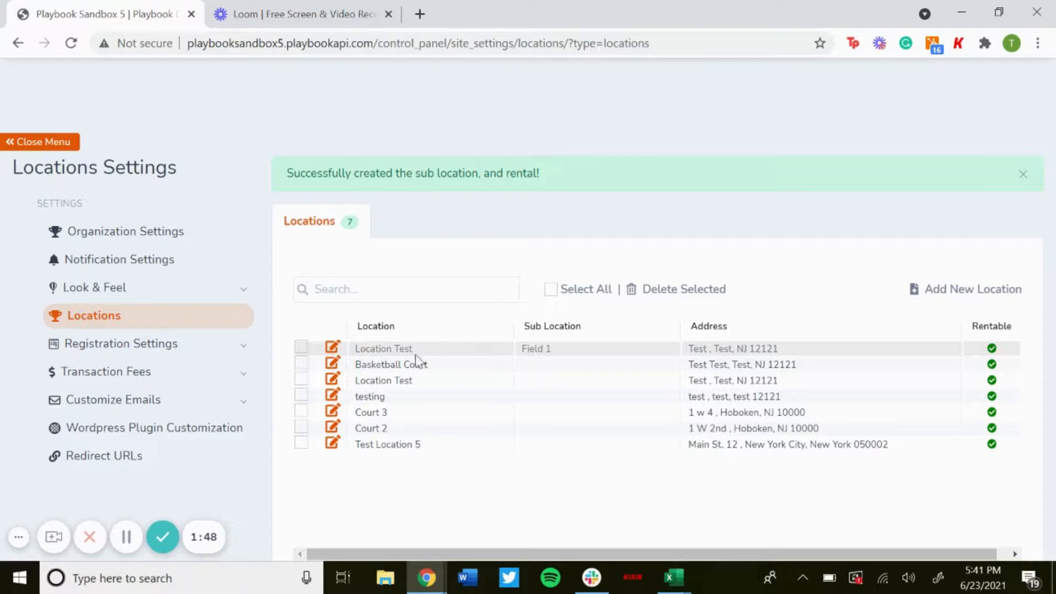
mouse_move(401, 328)
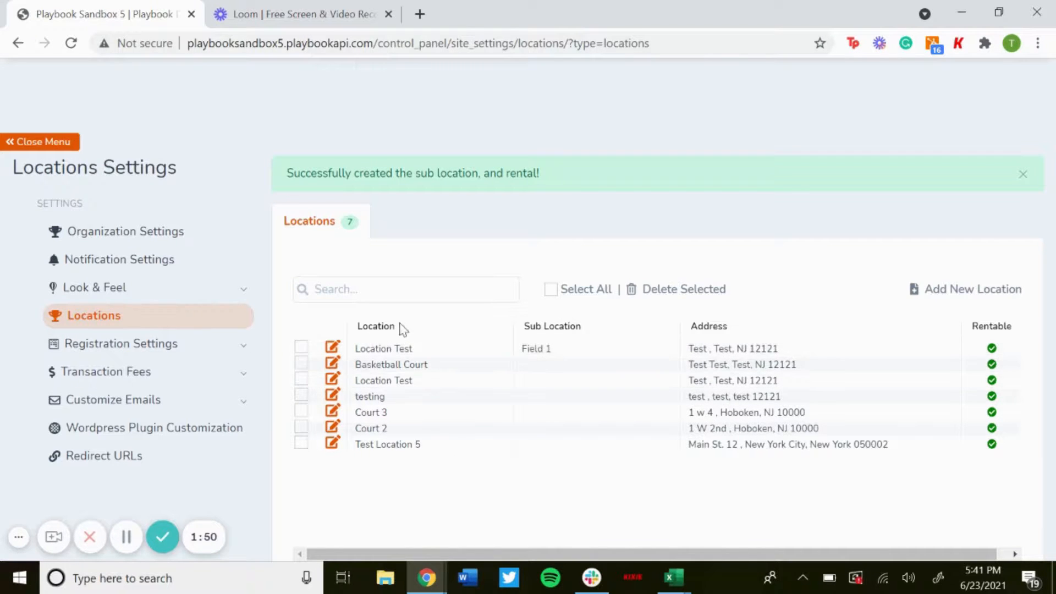